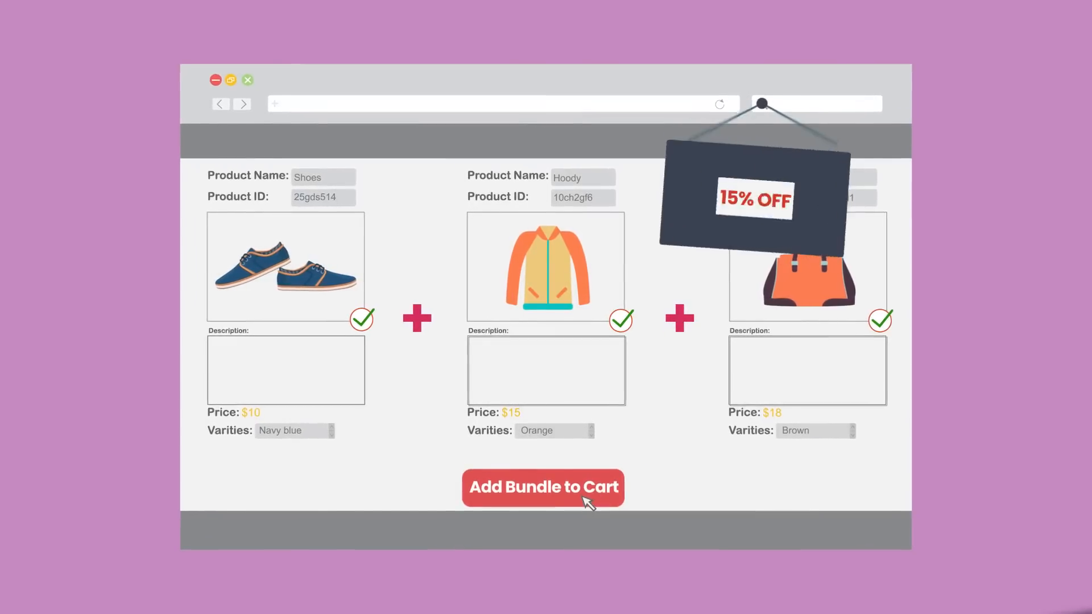
# - Add the discounted bundle to the cart and reveal the Spiderman Hoodie's bundled second product
pyautogui.click(544, 487)
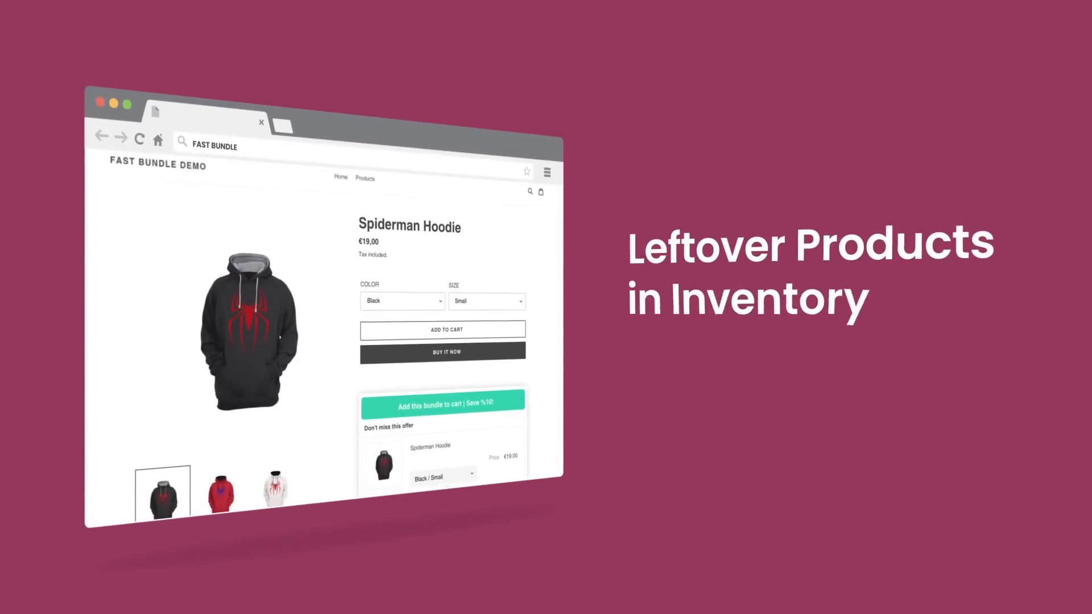
pyautogui.scroll(-3)
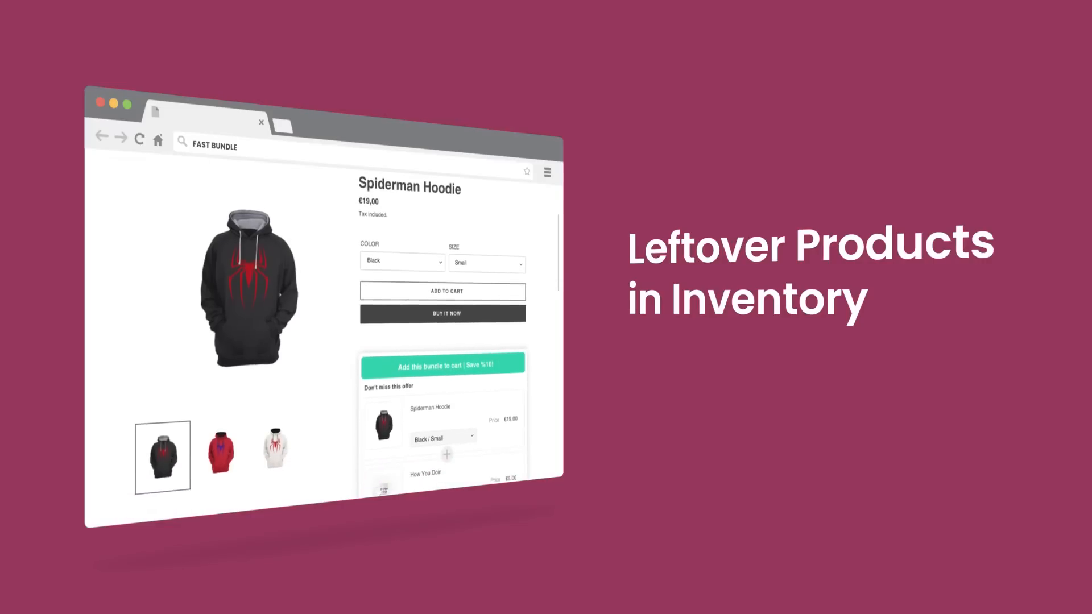